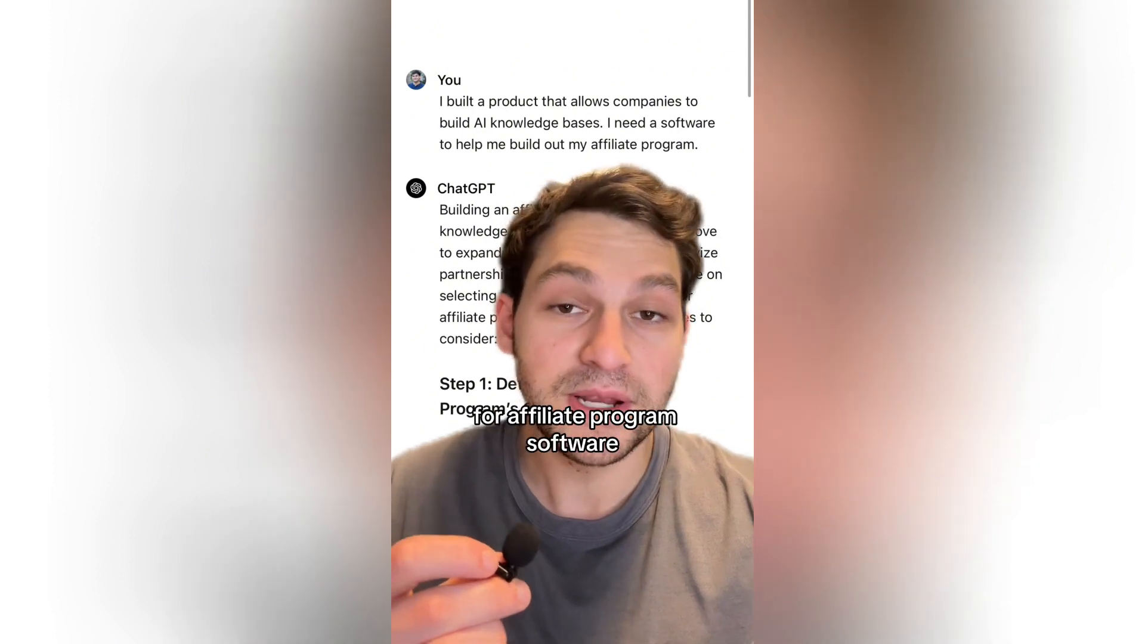
{"action": "scroll", "scroll_direction": "down", "scroll_amount": 3}
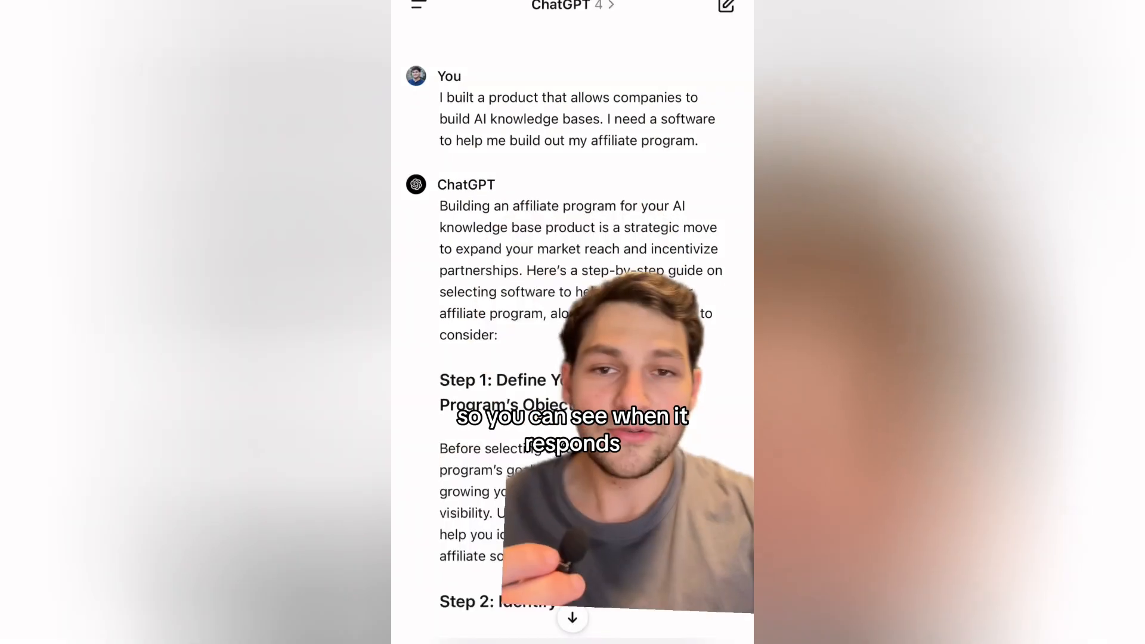
{"action": "scroll", "scroll_direction": "down", "scroll_amount": 3}
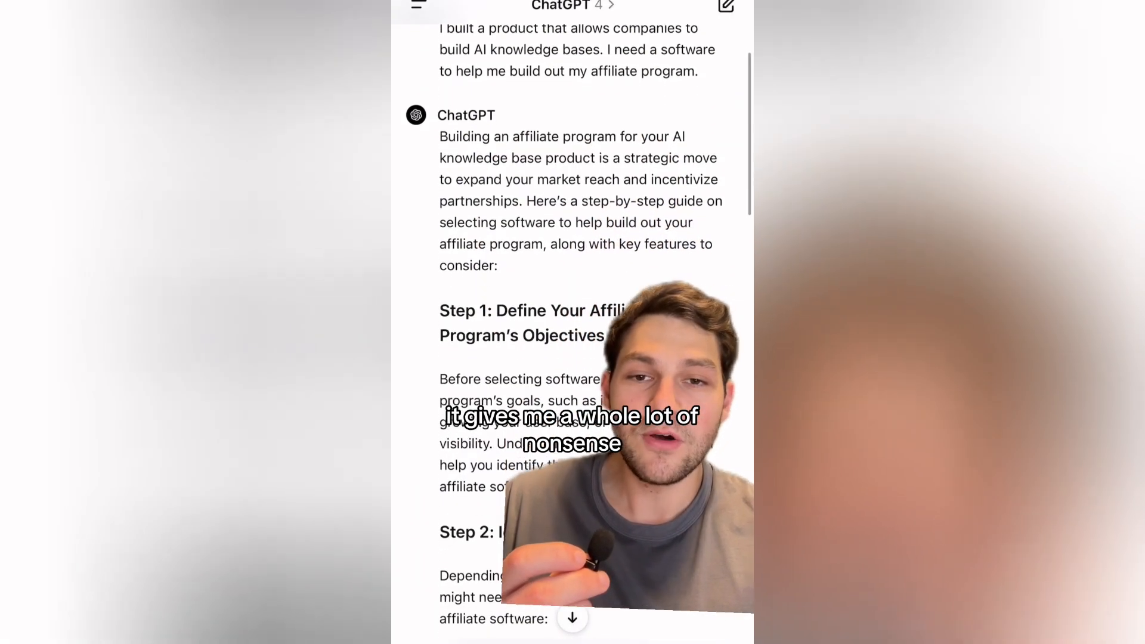
{"action": "scroll", "scroll_direction": "down", "scroll_amount": 3}
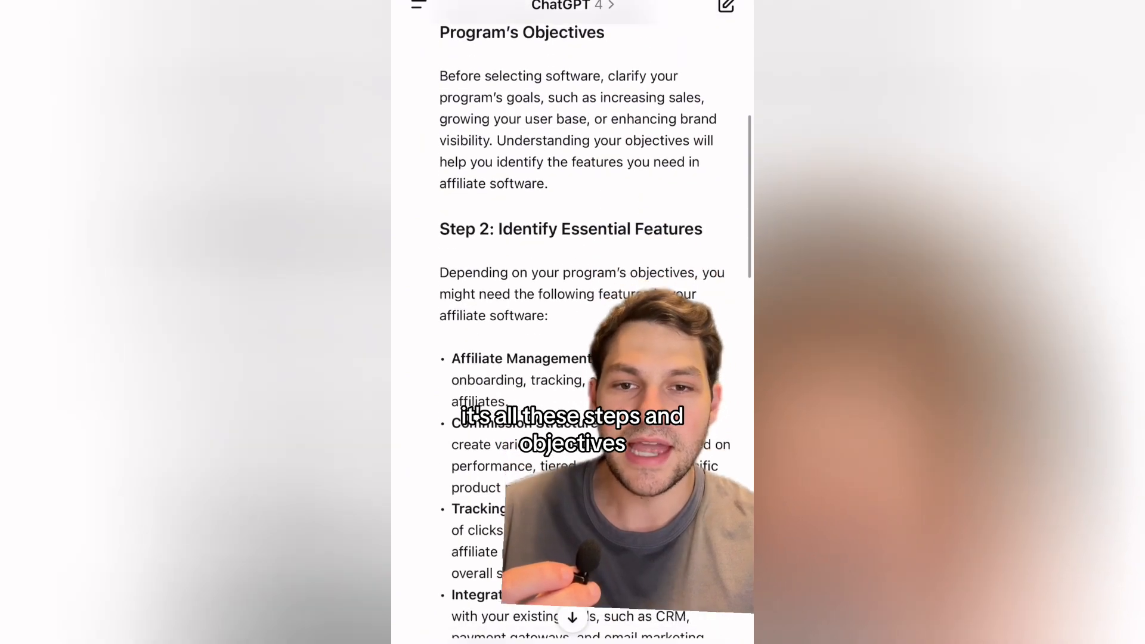
{"action": "scroll", "scroll_direction": "down", "scroll_amount": 3}
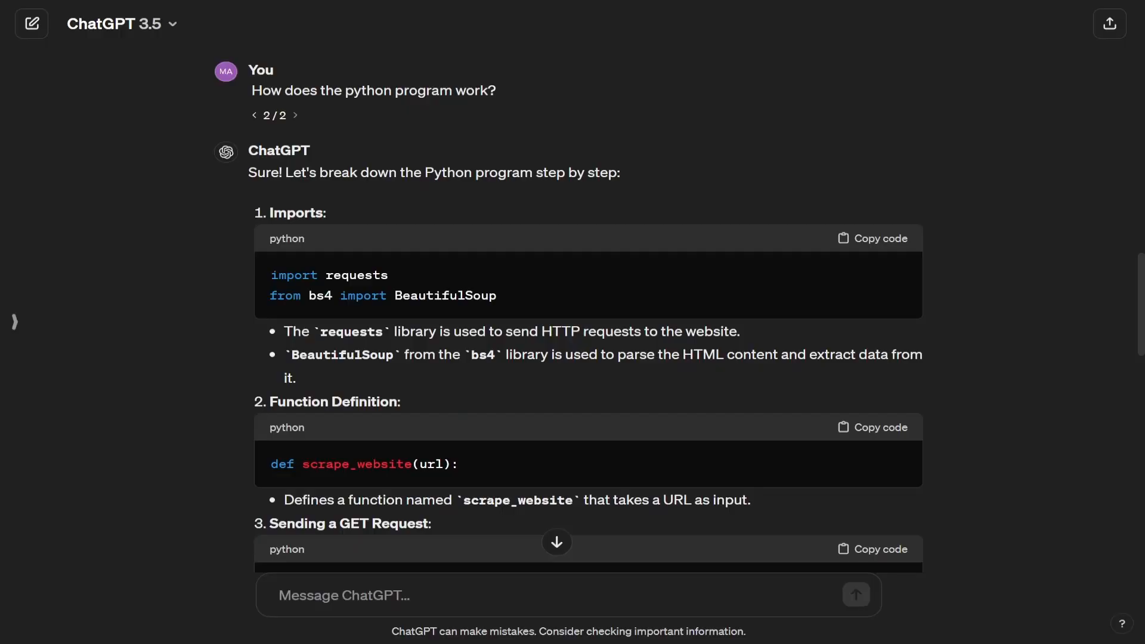
{"action": "mouse_move", "coordinate": [245, 343]}
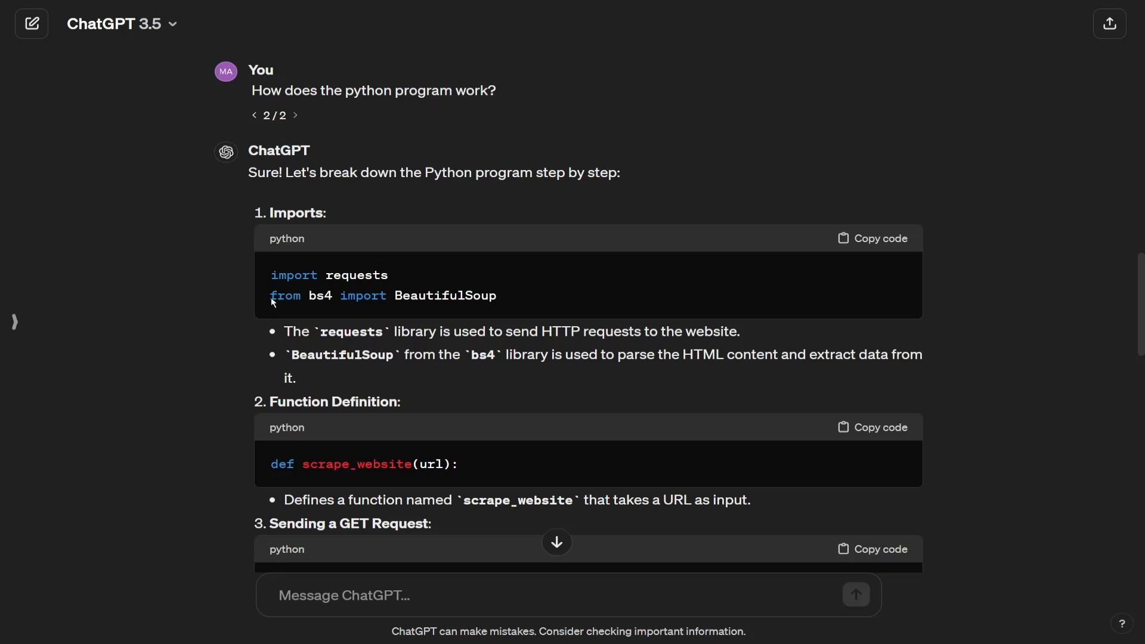
{"action": "mouse_move", "coordinate": [369, 129]}
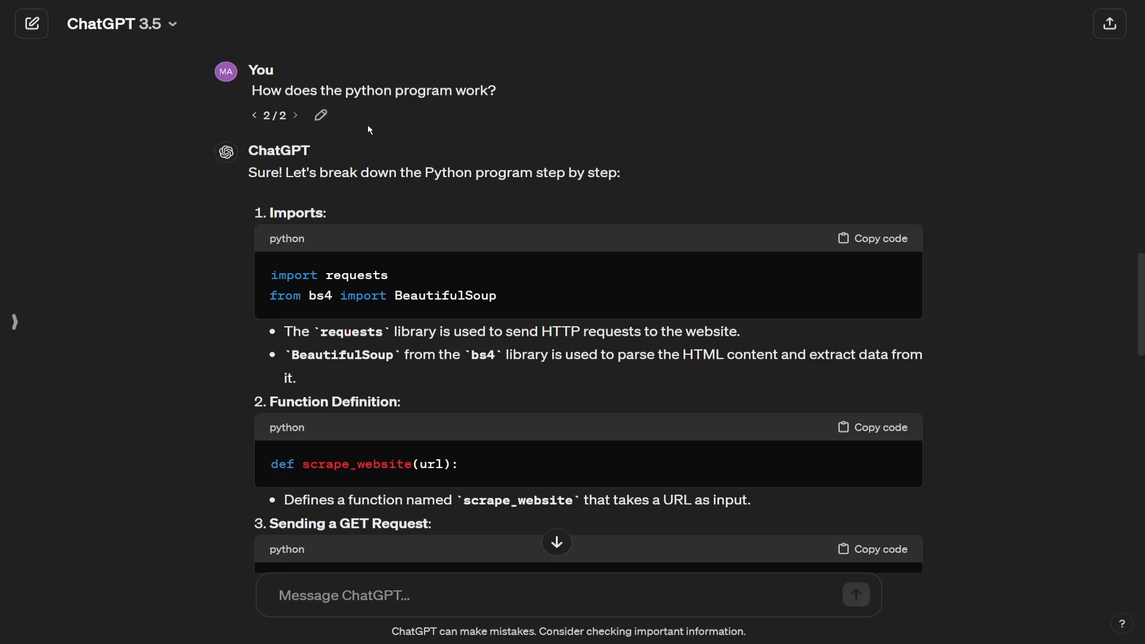
{"action": "scroll", "scroll_direction": "down", "scroll_amount": 3}
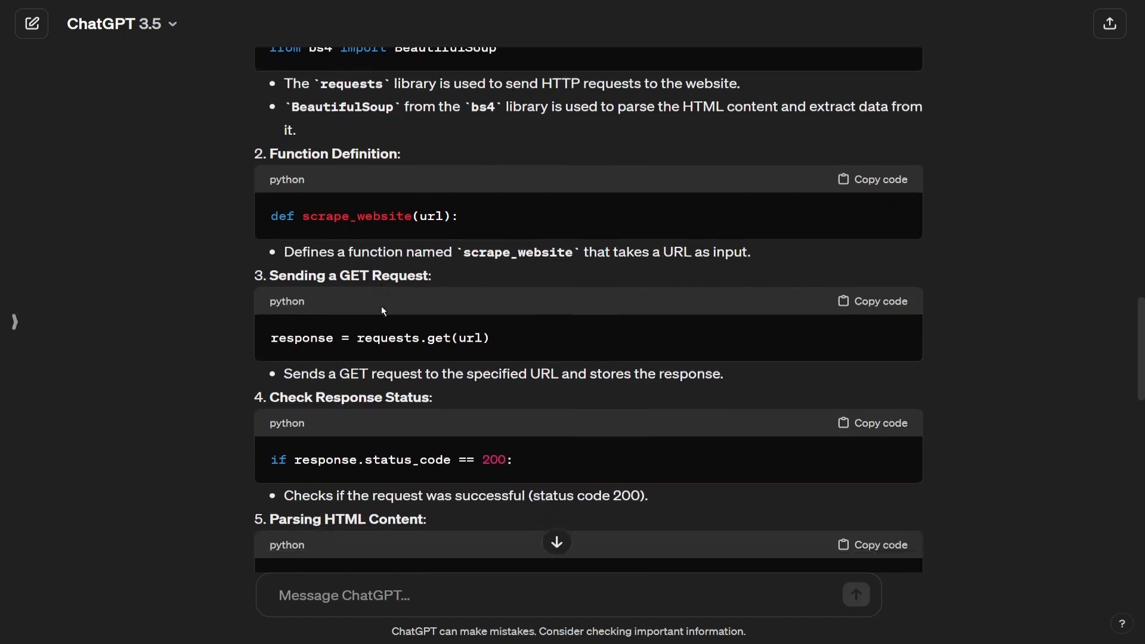
{"action": "scroll", "scroll_direction": "down", "scroll_amount": 3}
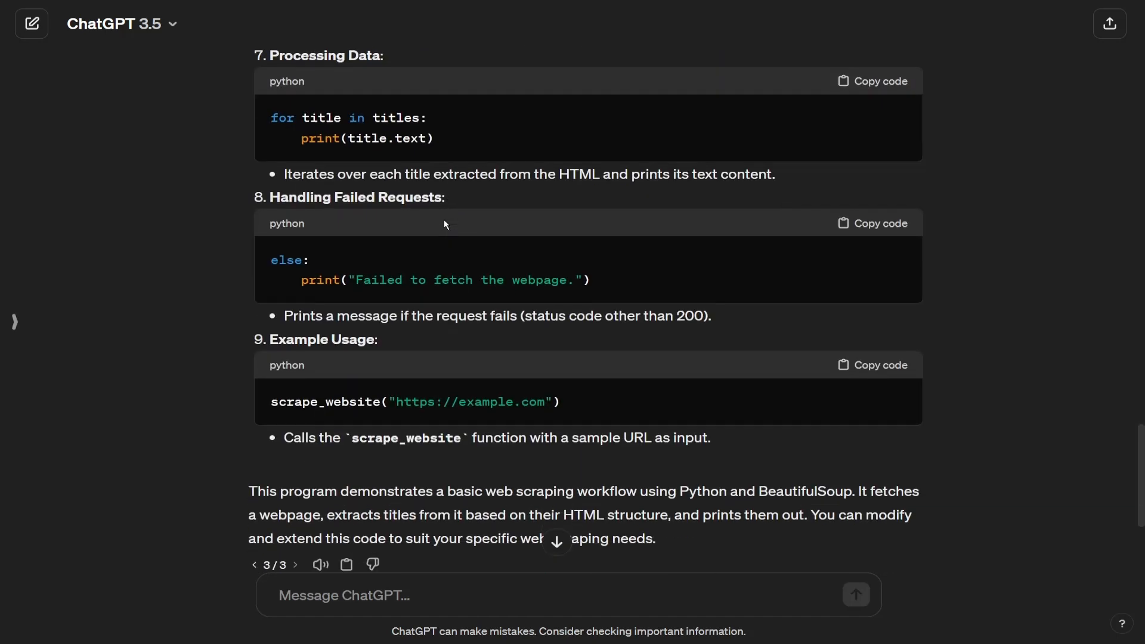
{"action": "scroll", "scroll_direction": "down", "scroll_amount": 3}
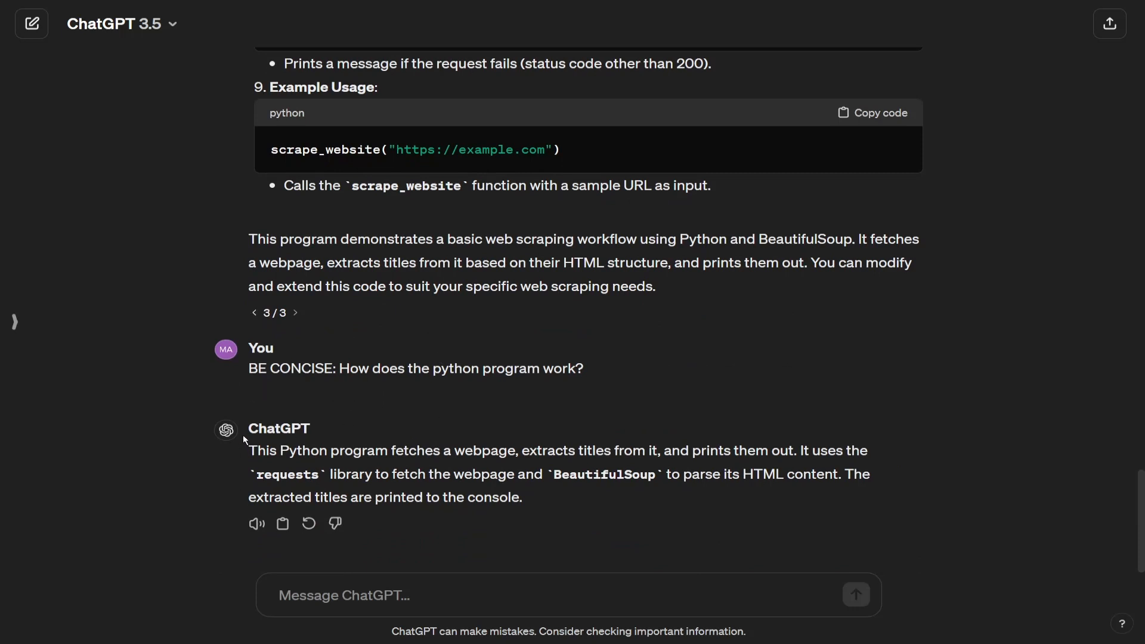
{"action": "mouse_move", "coordinate": [495, 482]}
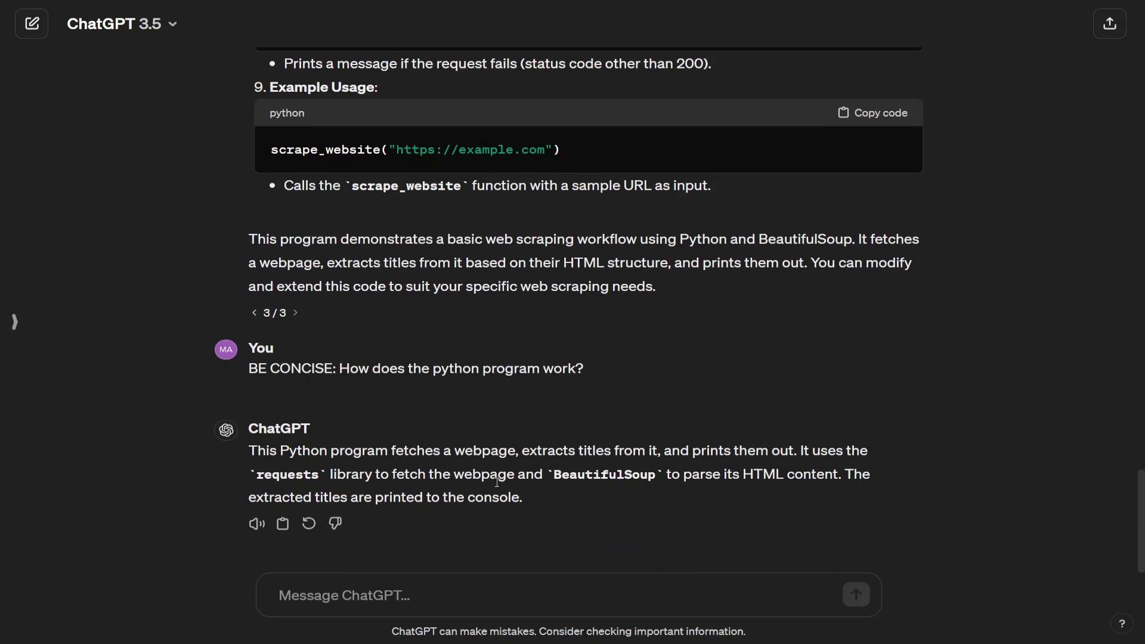
{"action": "mouse_move", "coordinate": [237, 359]}
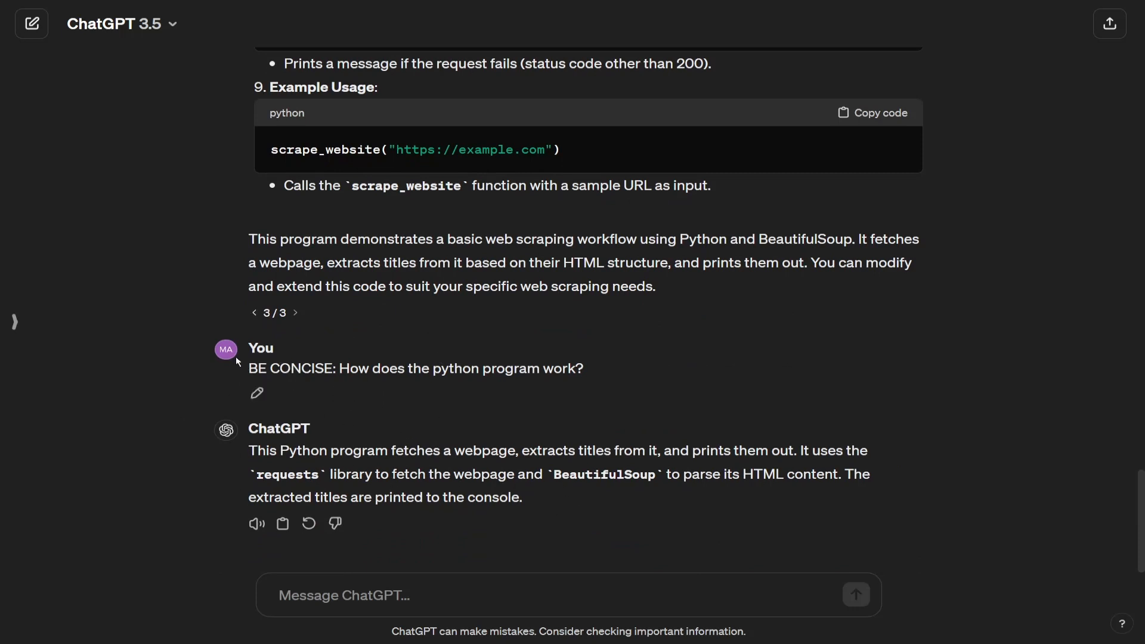